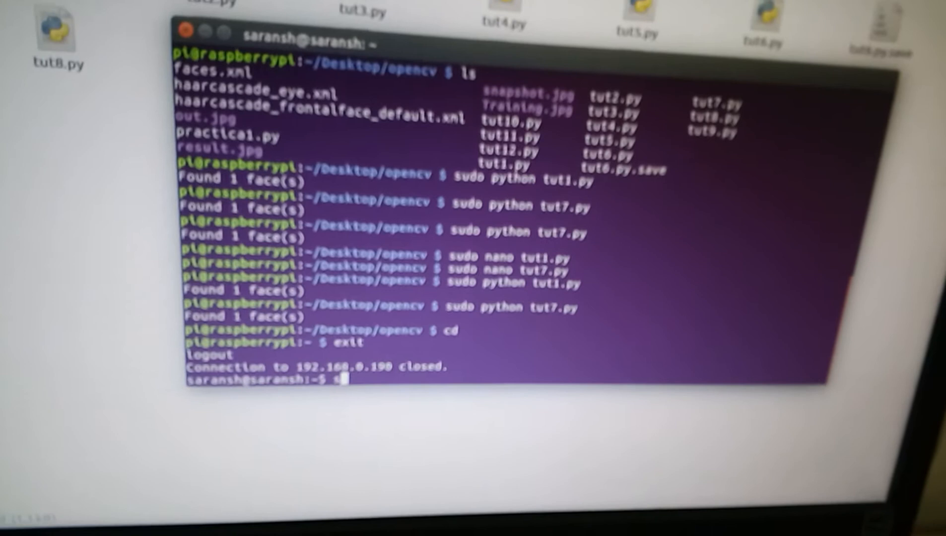
text(ssh)
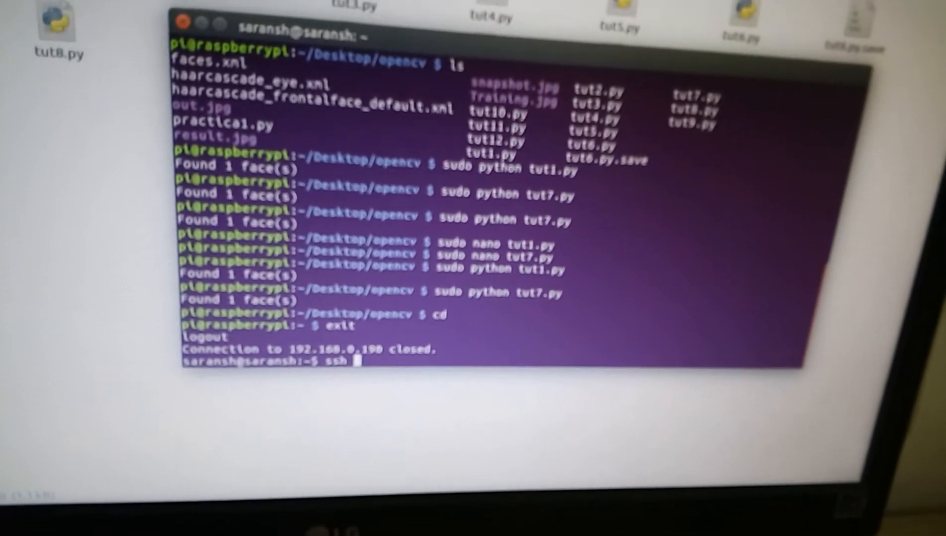
text(pi@192.168.0.190)
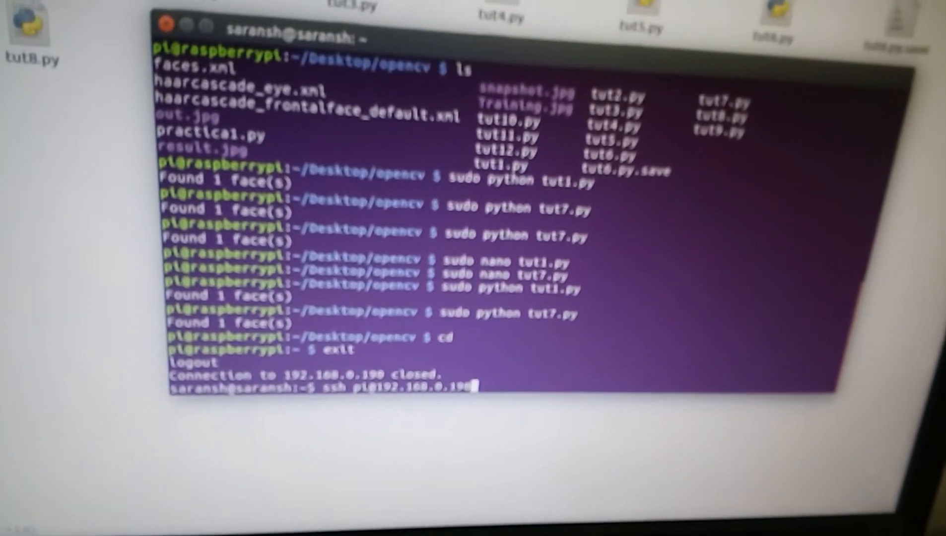
key(Return)
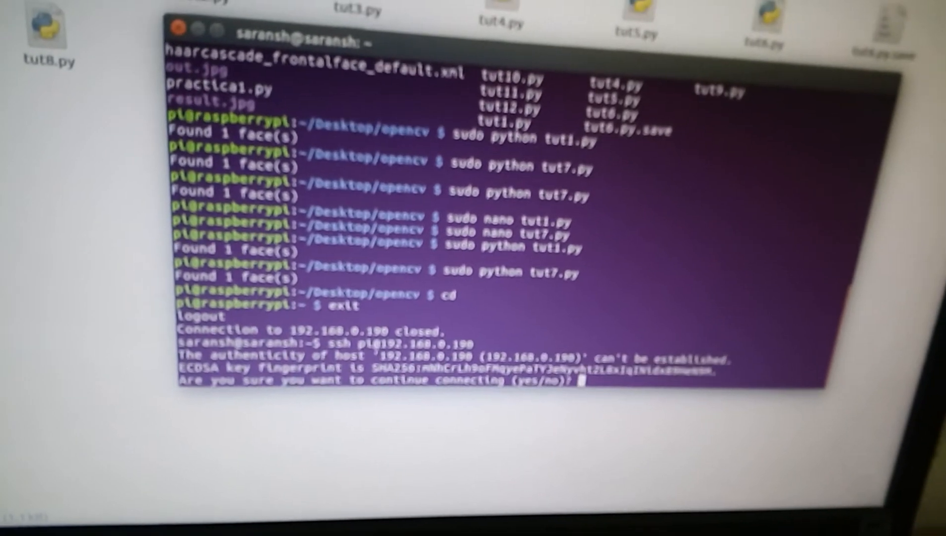
text(yes)
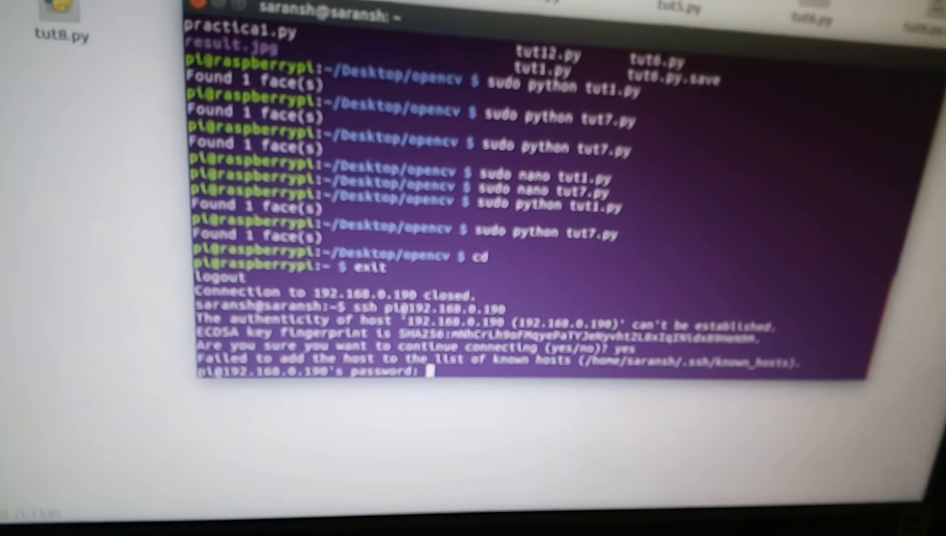
key(Return)
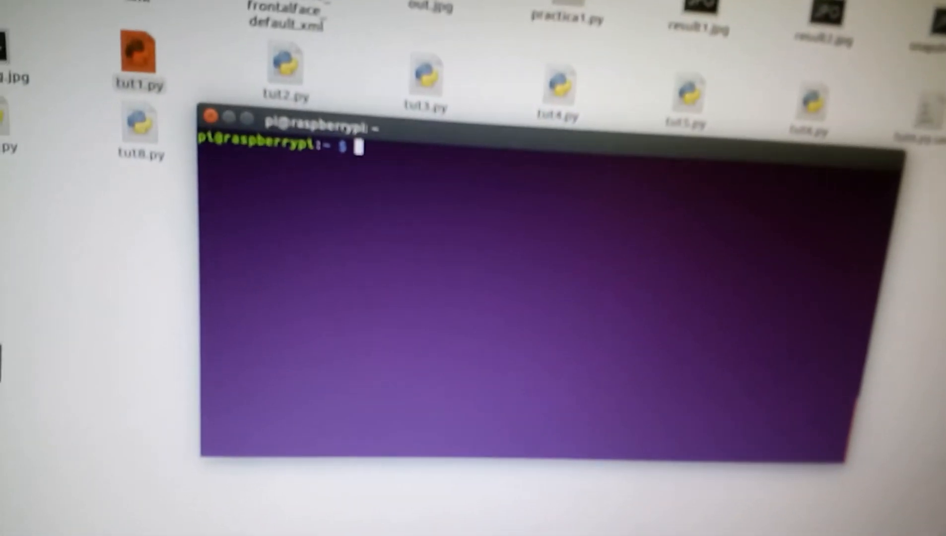
Step: Enter the sudo raspi-config command at the Pi's prompt
text(sudo ras)
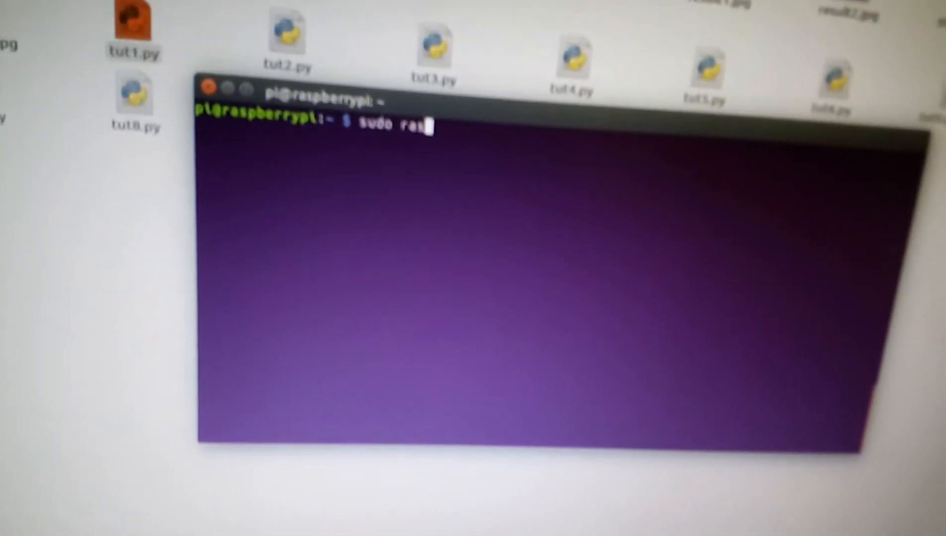
text(pi-config)
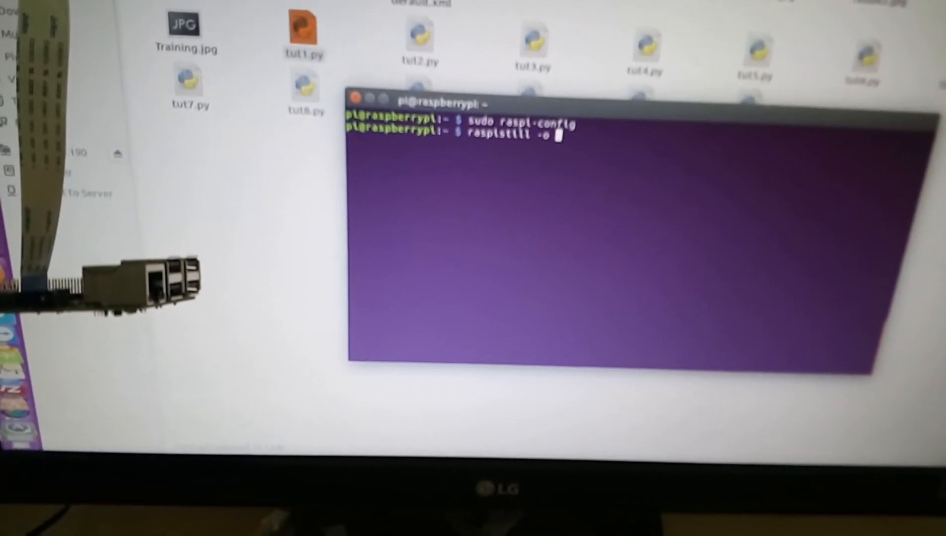
Step: Complete the raspistill -o command with an output JPG file name to capture the photo
text(hi)
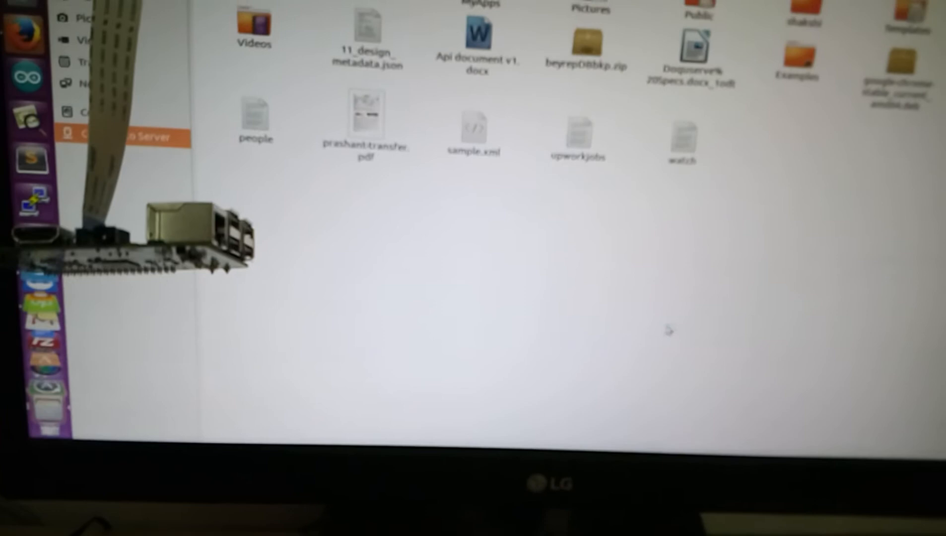
right_click(250, 18)
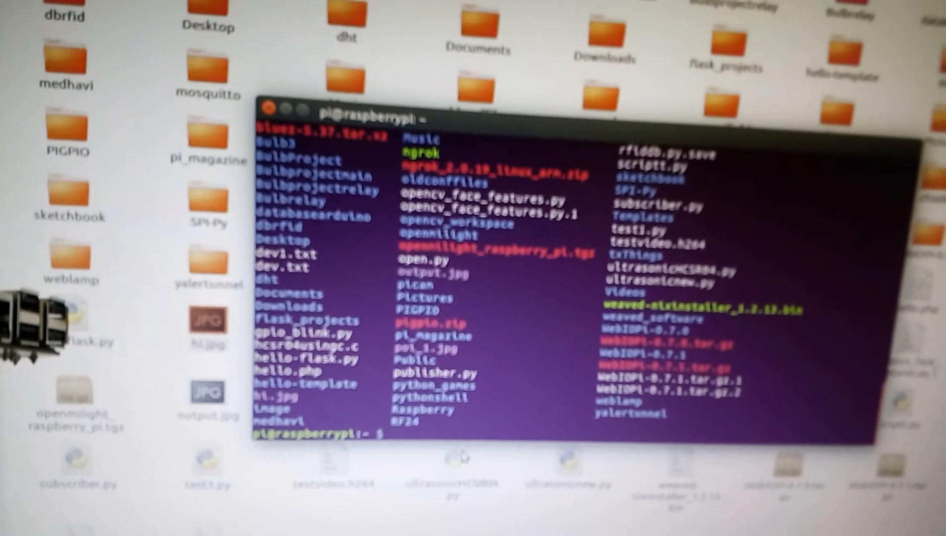
Step: Change into Desktop/opencv and type sudo nano tut1.py at the prompt
text(cd Desktop/)
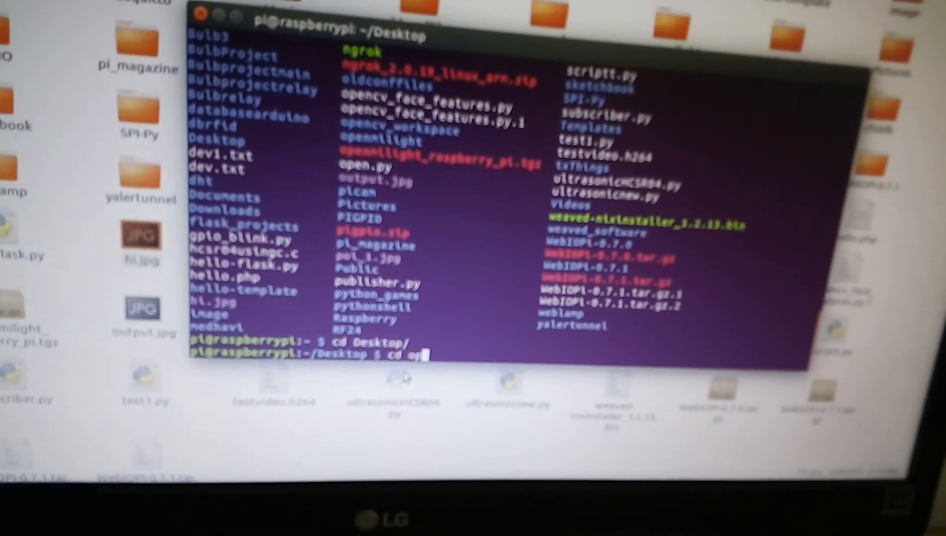
key(Return)
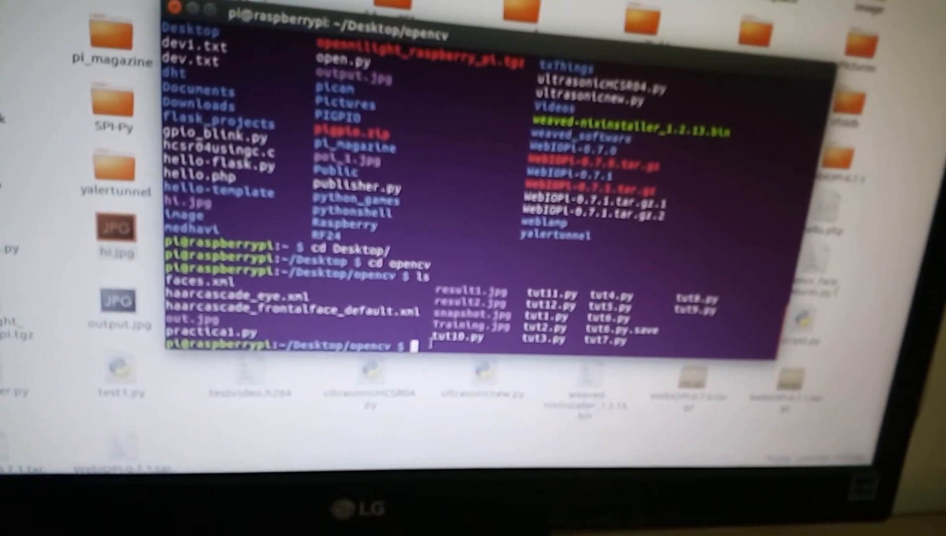
text(sudo)
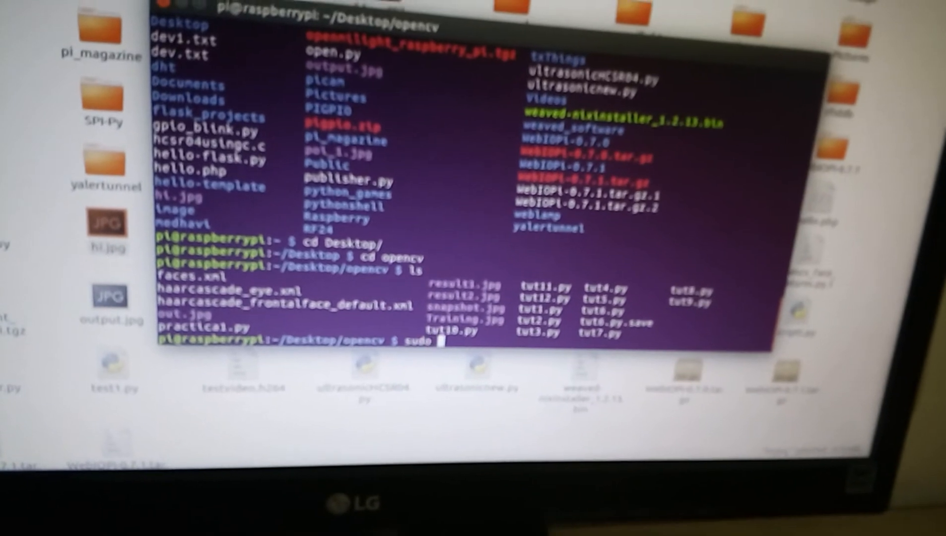
text(m)
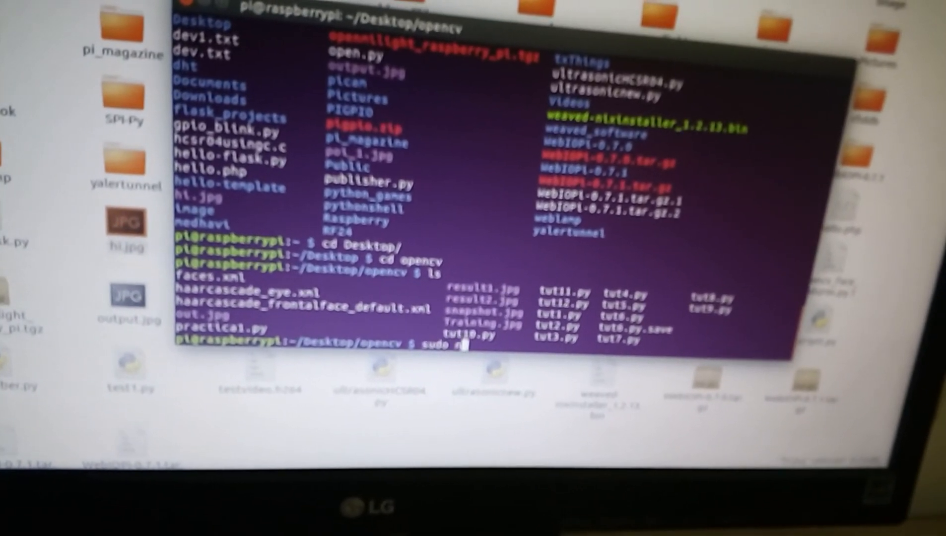
text(ano)
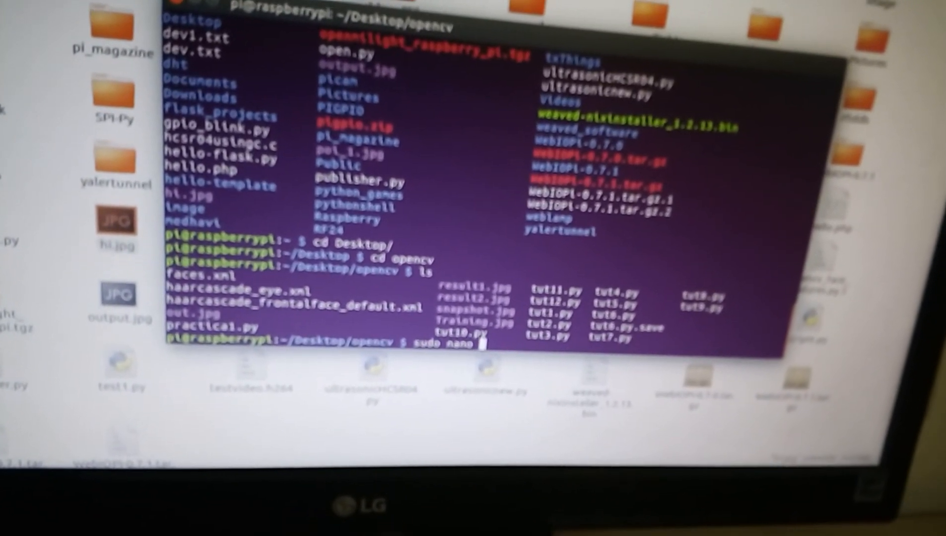
text(tut1.py)
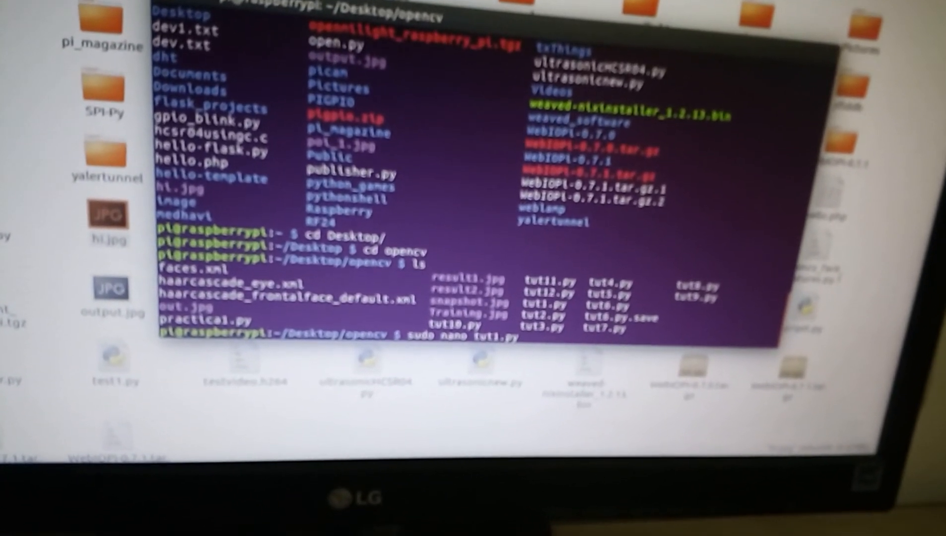
Step: Launch nano on tut1.py and scroll through the capture, grayscale and face-detection code
key(Return)
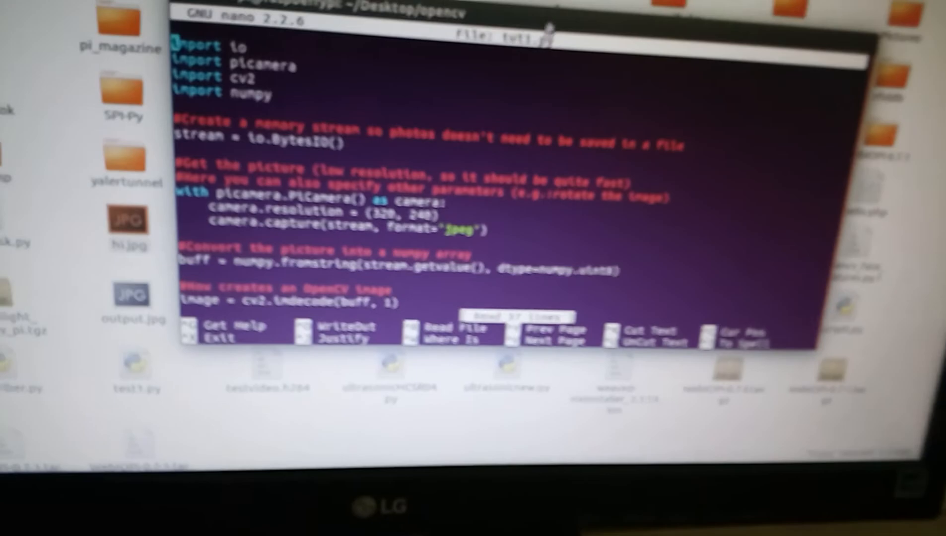
scroll(down, 3)
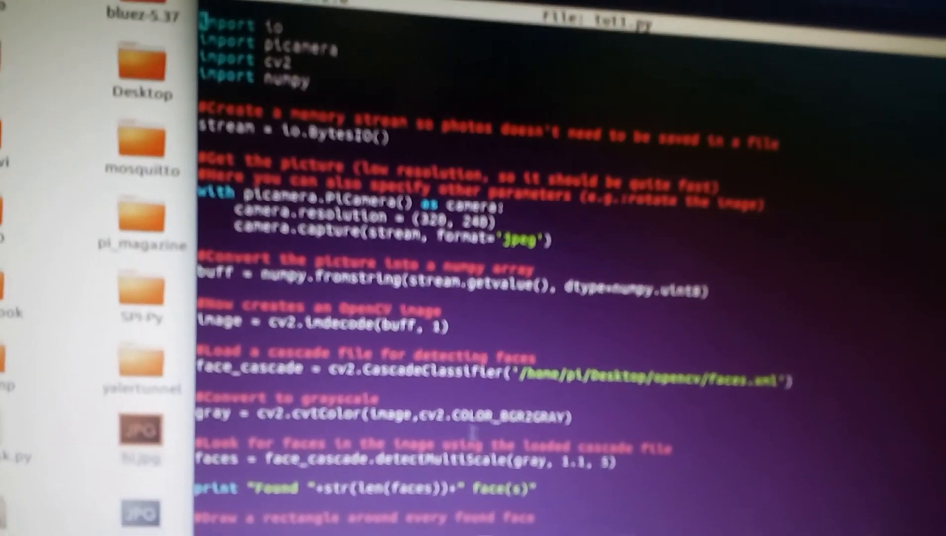
scroll(down, 3)
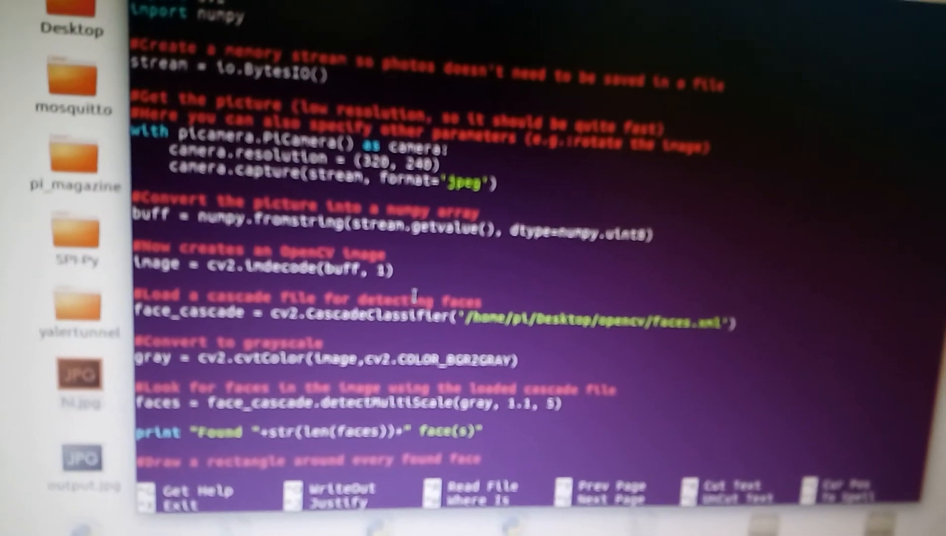
scroll(down, 3)
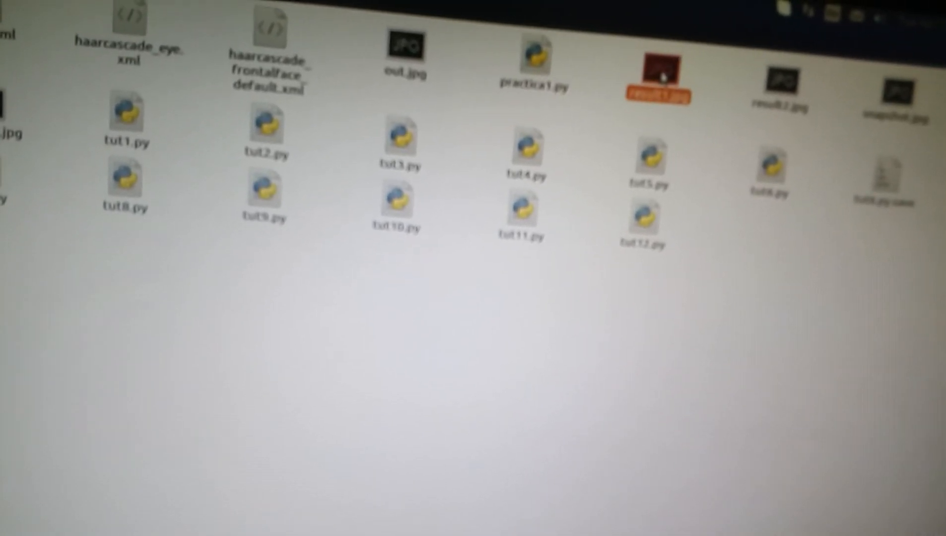
Step: Open result1.jpg from the opencv folder in the image viewer
double_click(658, 75)
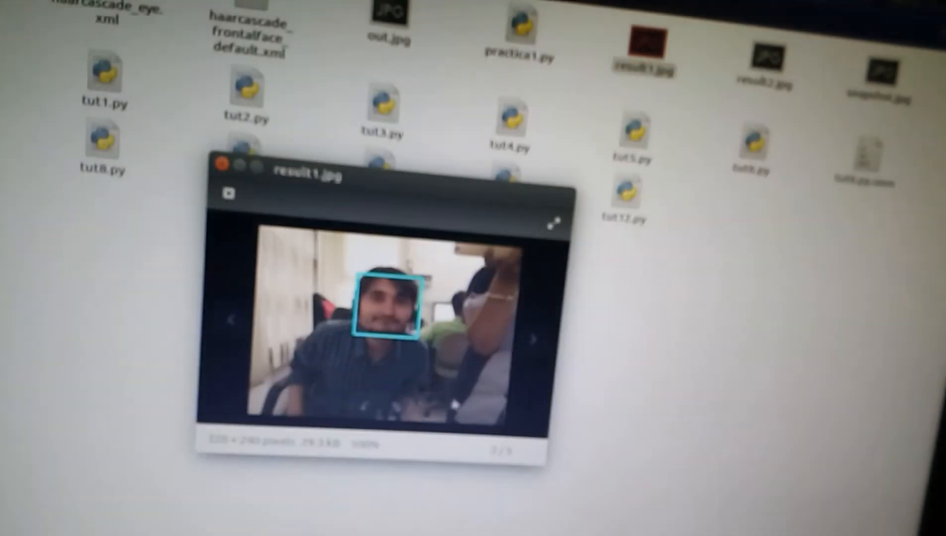